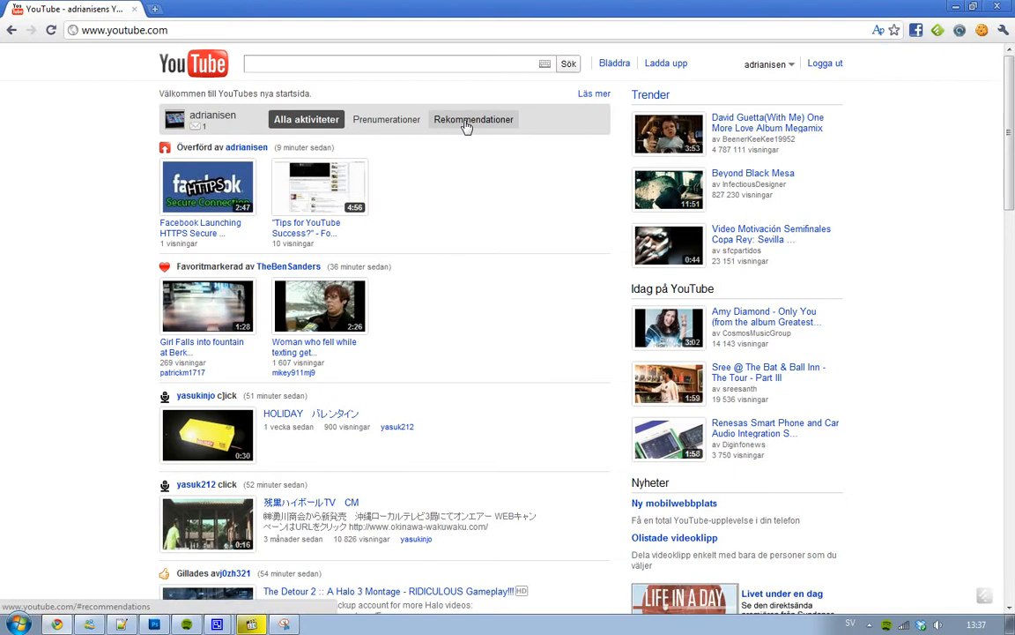
- Show the Rekommendationer feed and scroll through the suggested videos
{"action": "left_click", "coordinate": [473, 119]}
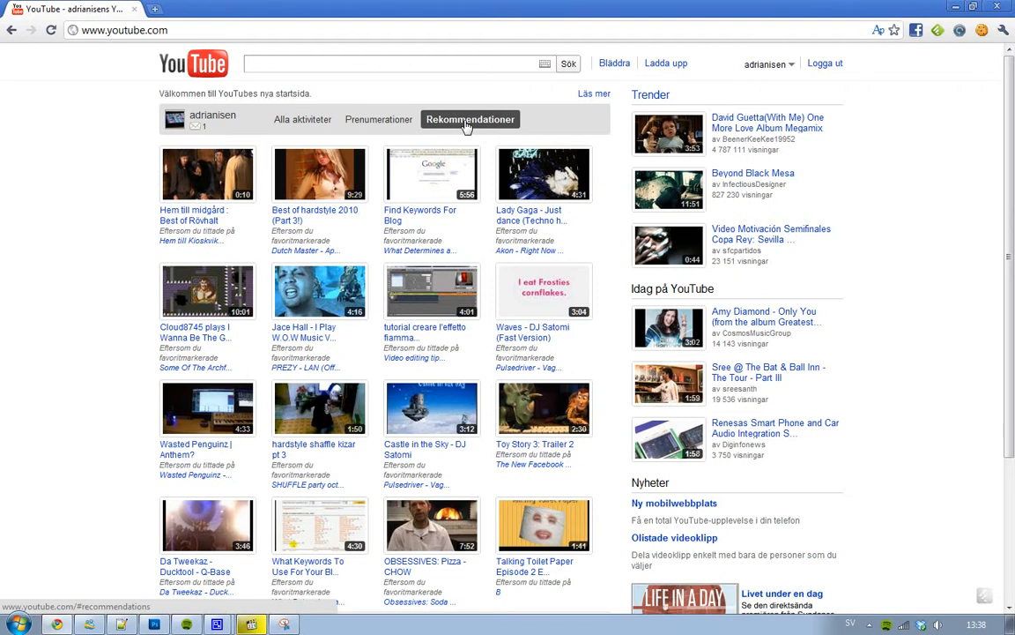
{"action": "scroll", "scroll_direction": "down", "scroll_amount": 3}
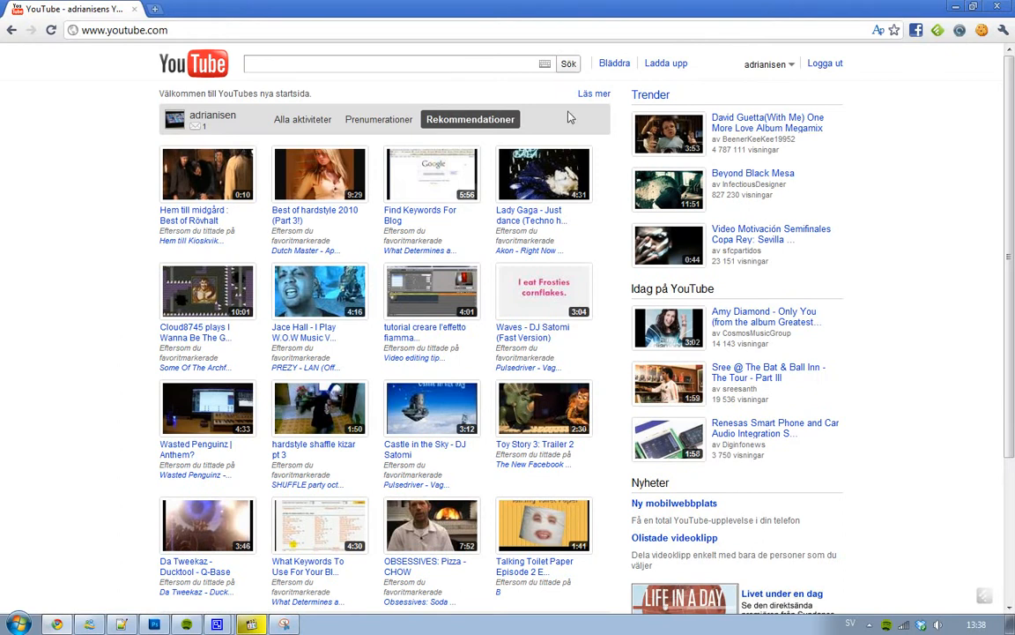
{"action": "mouse_move", "coordinate": [532, 118]}
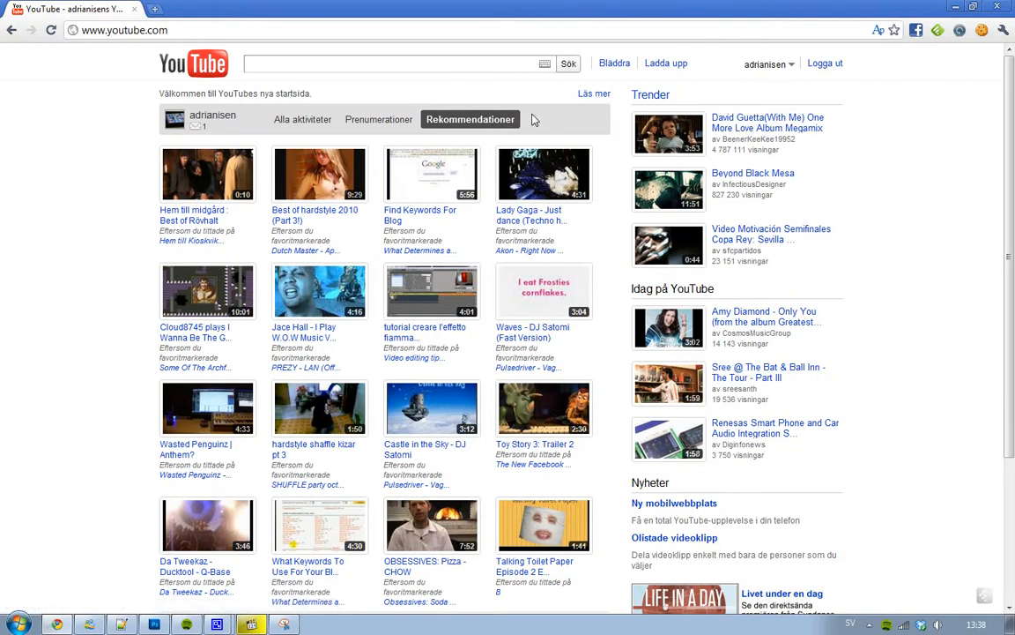
{"action": "mouse_move", "coordinate": [378, 119]}
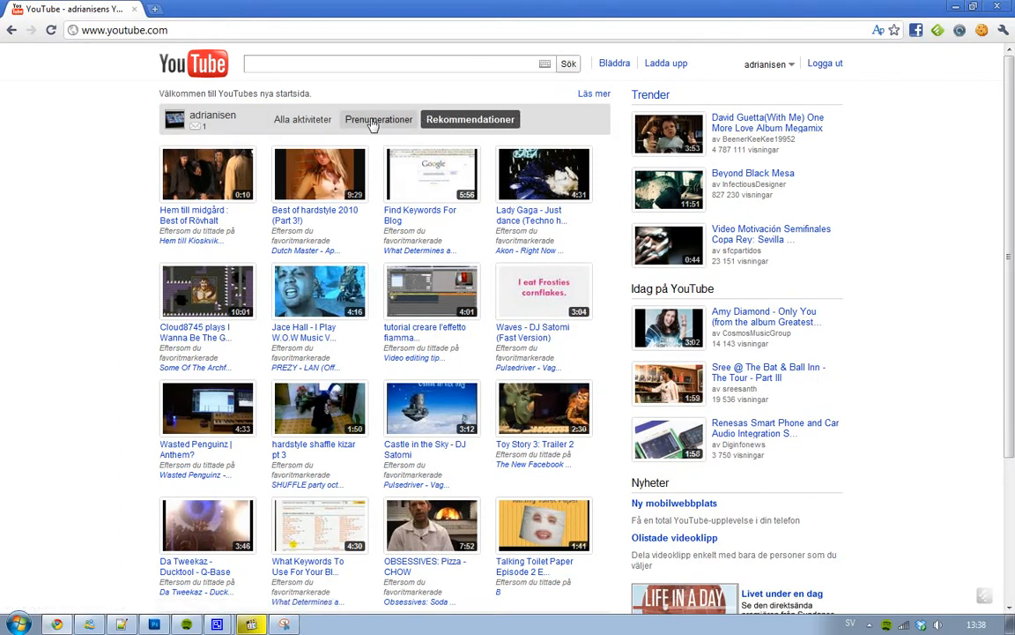
- Browse the Prenumerationer feed, then return to Rekommendationer and refresh its suggestions
{"action": "left_click", "coordinate": [378, 119]}
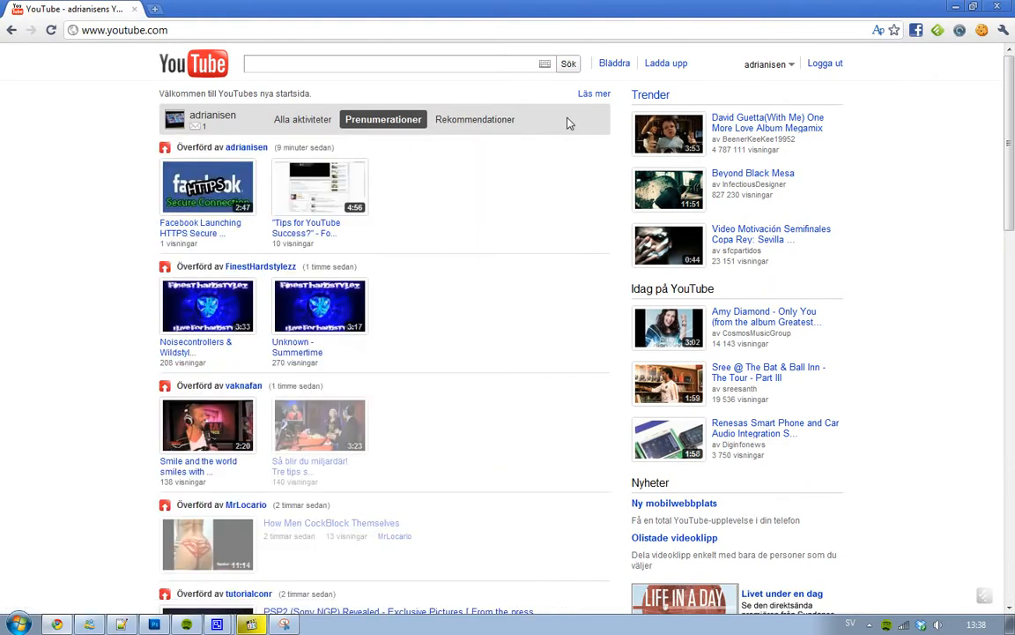
{"action": "scroll", "scroll_direction": "down", "scroll_amount": 3}
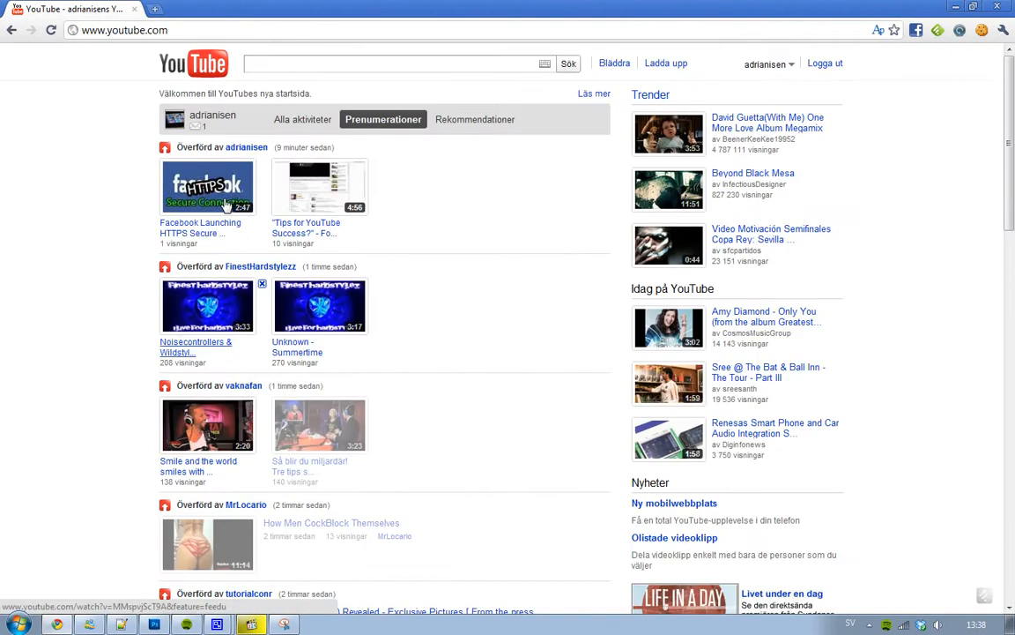
{"action": "left_click", "coordinate": [470, 119]}
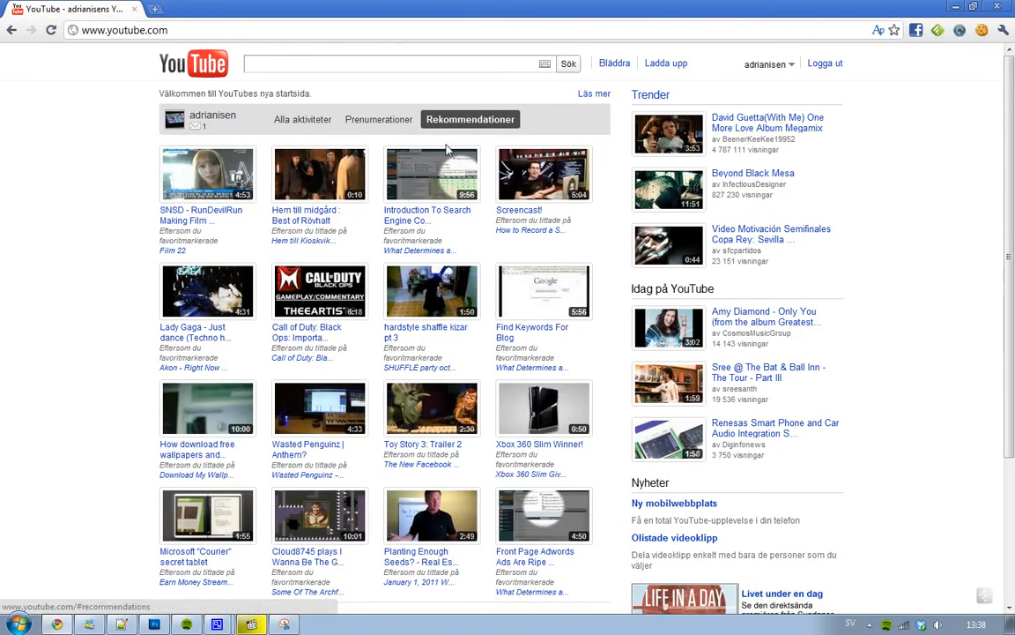
{"action": "mouse_move", "coordinate": [532, 244]}
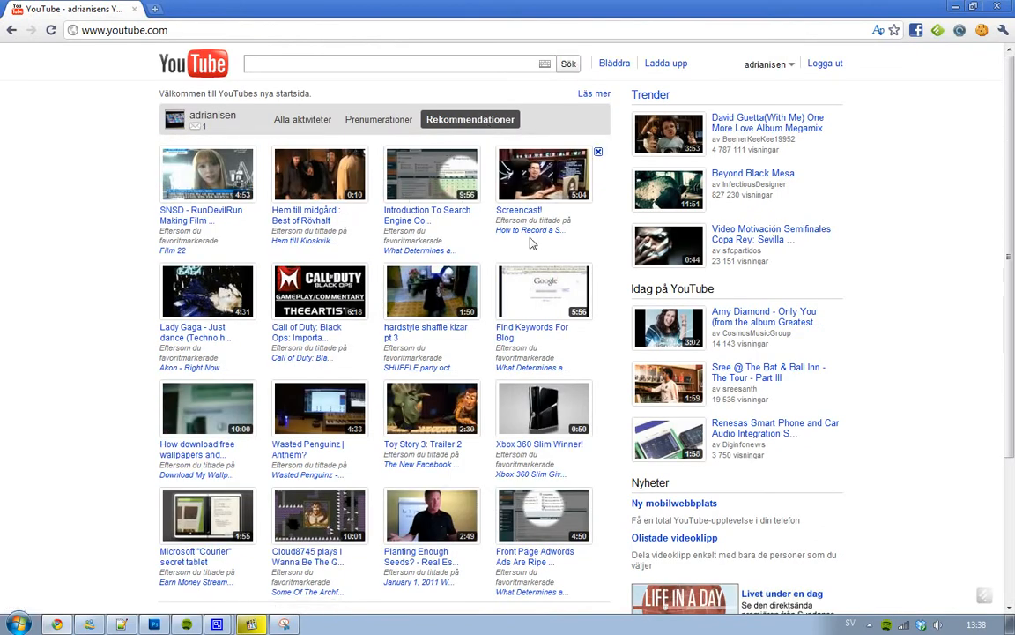
{"action": "mouse_move", "coordinate": [465, 134]}
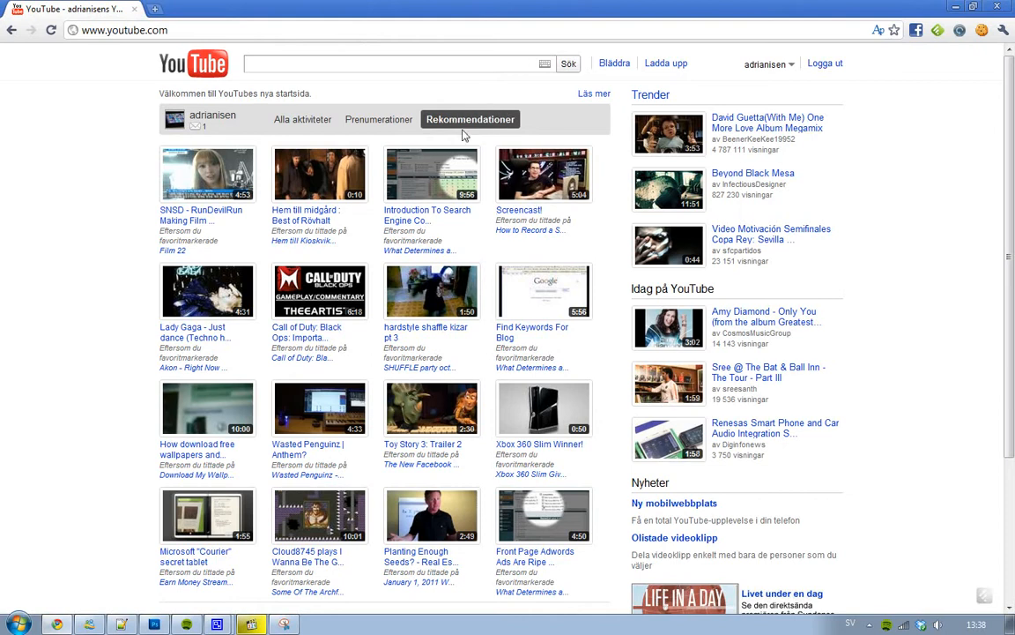
{"action": "scroll", "scroll_direction": "down", "scroll_amount": 3}
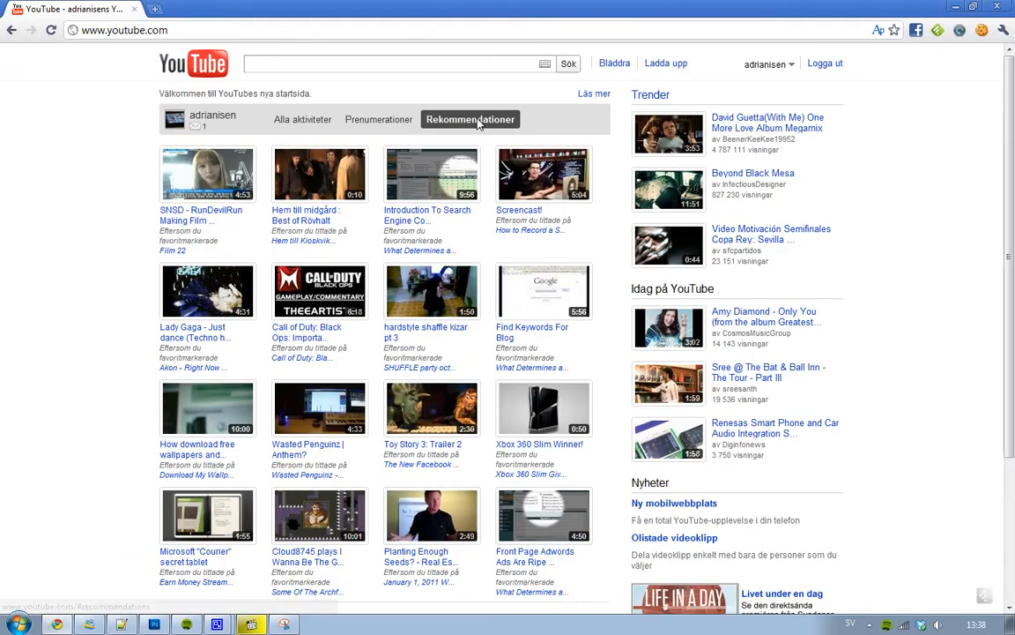
{"action": "left_click", "coordinate": [383, 119]}
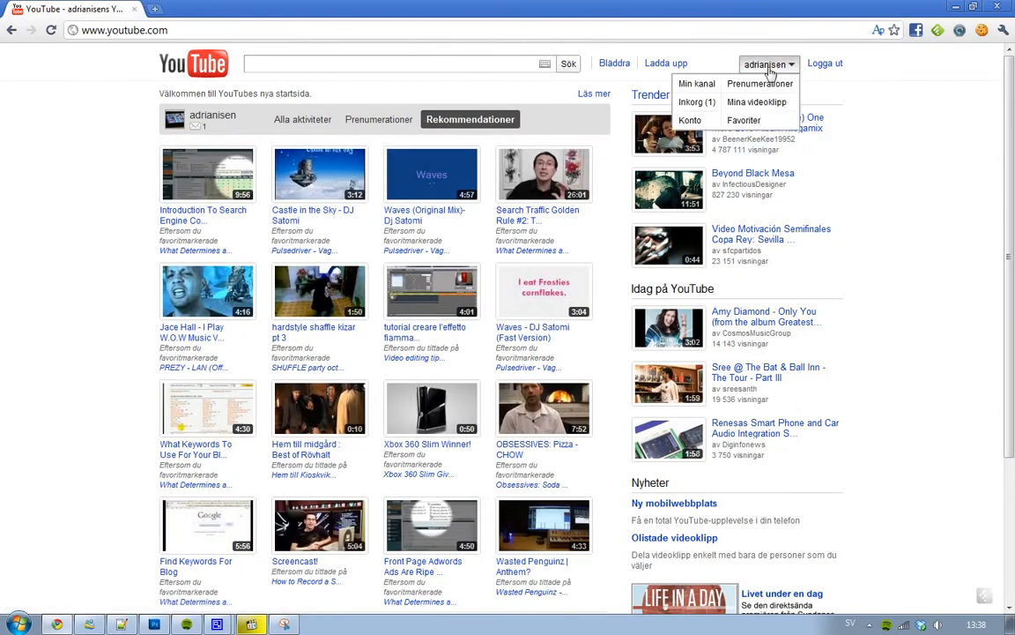
{"action": "mouse_move", "coordinate": [689, 120]}
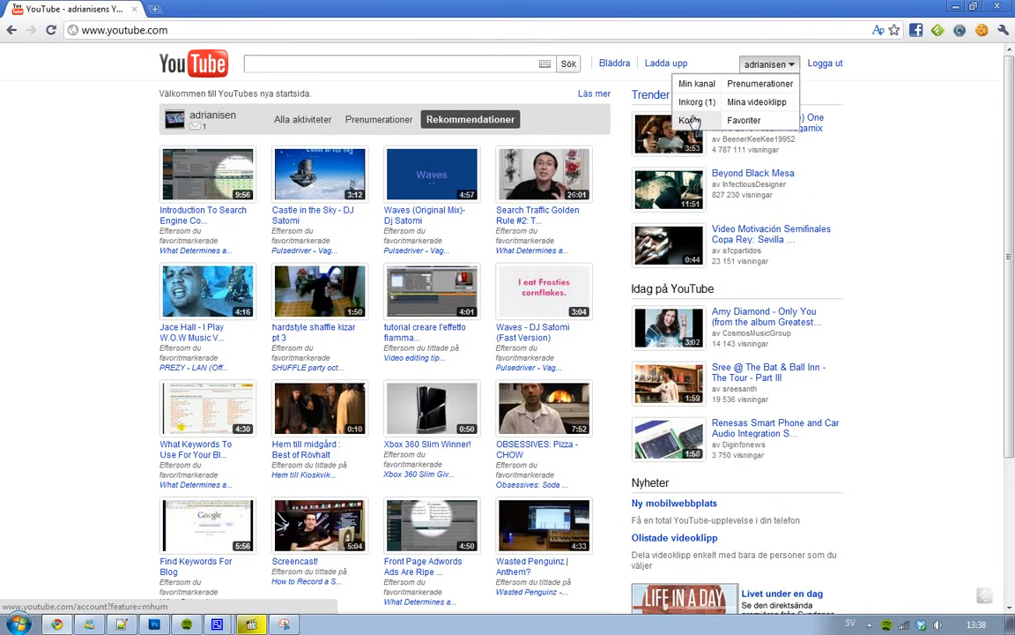
{"action": "left_click", "coordinate": [687, 120]}
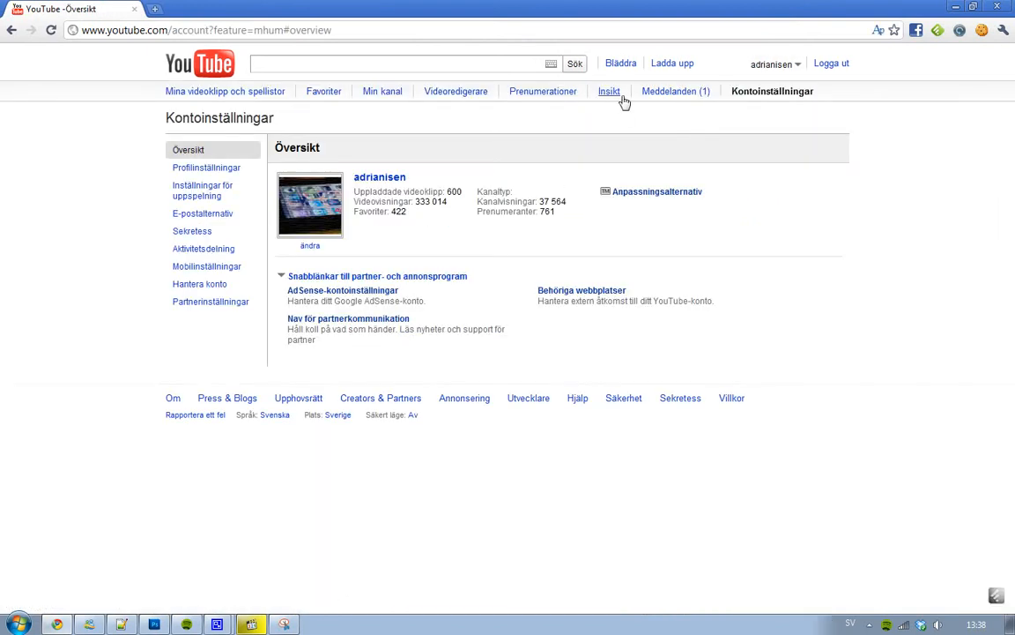
{"action": "left_click", "coordinate": [609, 90]}
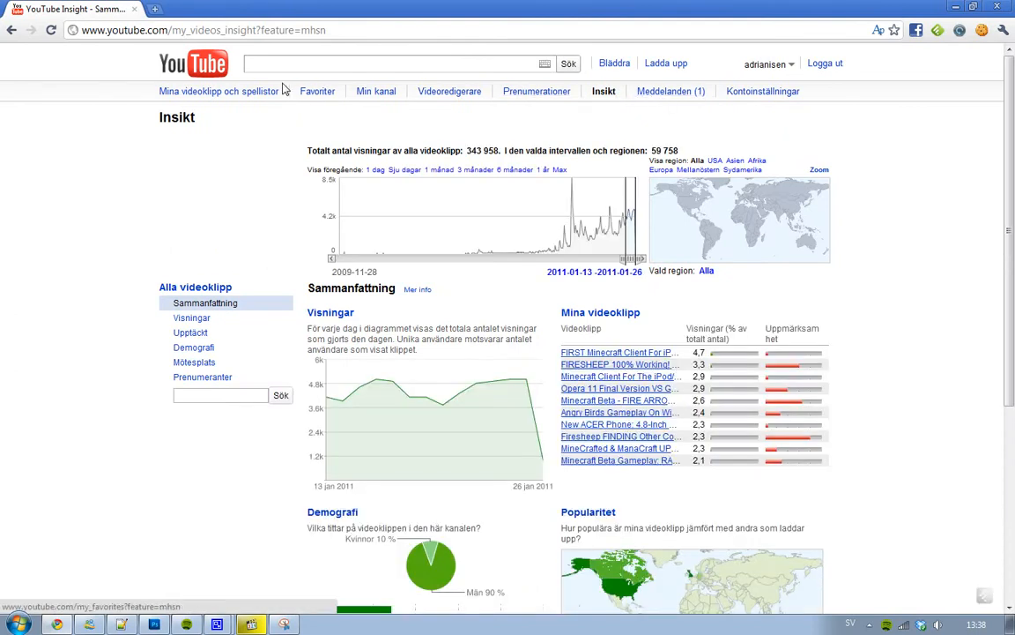
{"action": "mouse_move", "coordinate": [215, 80]}
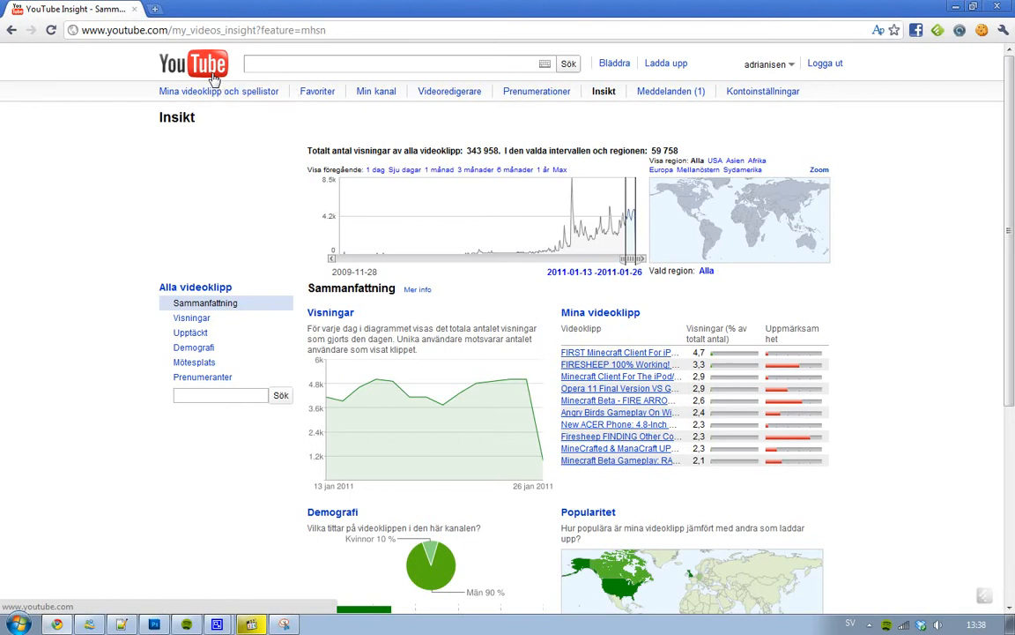
{"action": "left_click", "coordinate": [193, 64]}
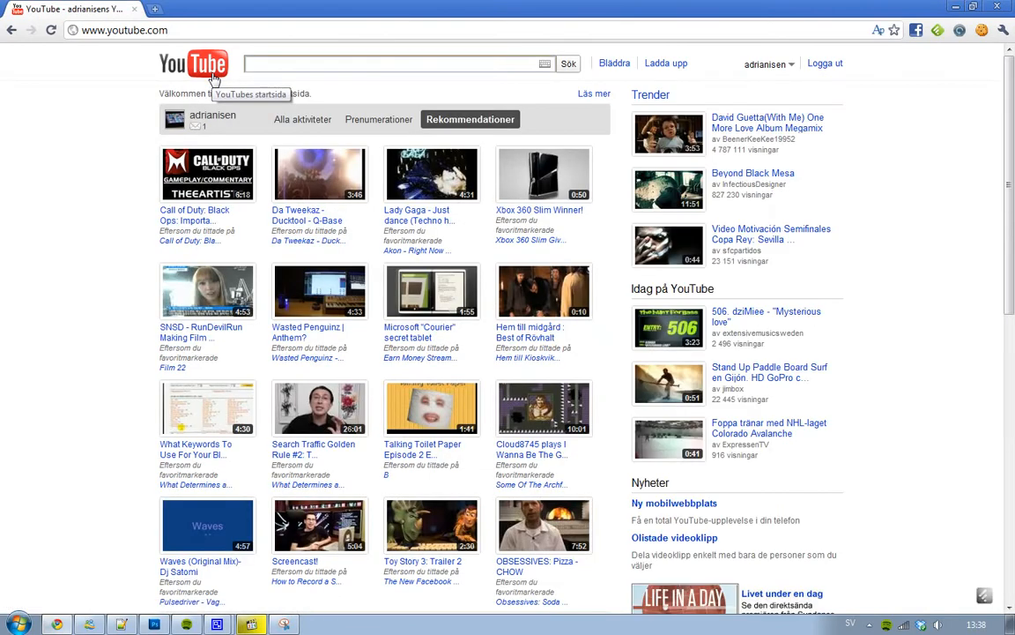
- Switch the feed to all activity and browse down to the Popular section
{"action": "left_click", "coordinate": [306, 119]}
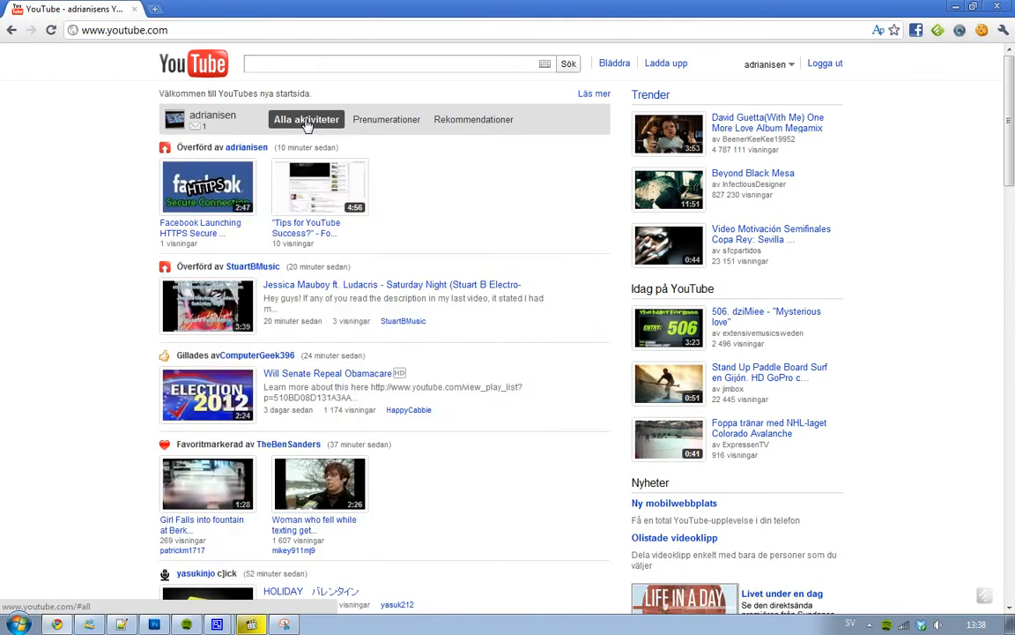
{"action": "mouse_move", "coordinate": [268, 465]}
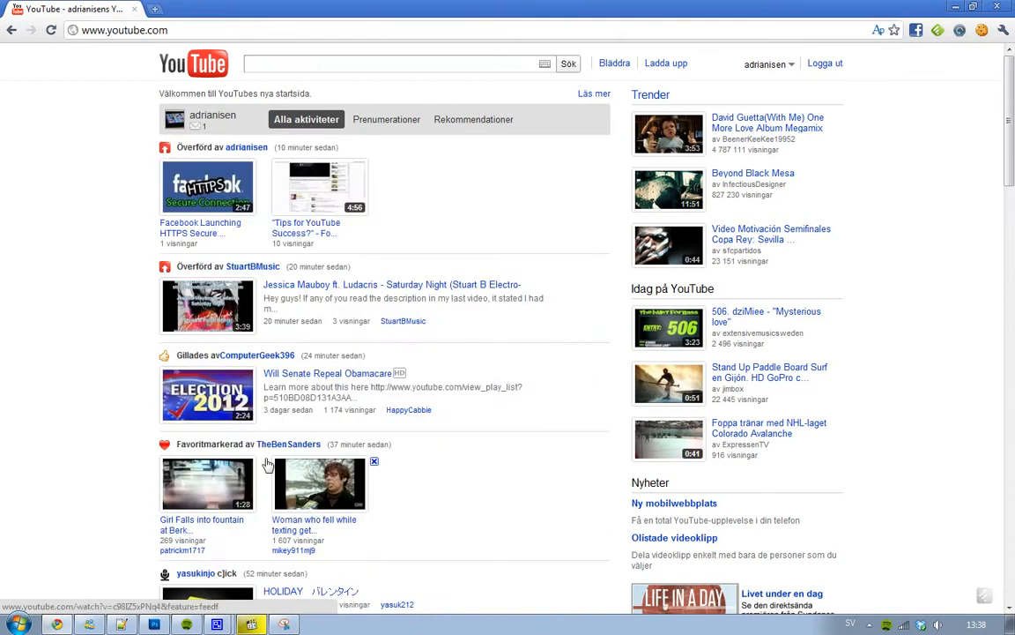
{"action": "scroll", "scroll_direction": "down", "scroll_amount": 3}
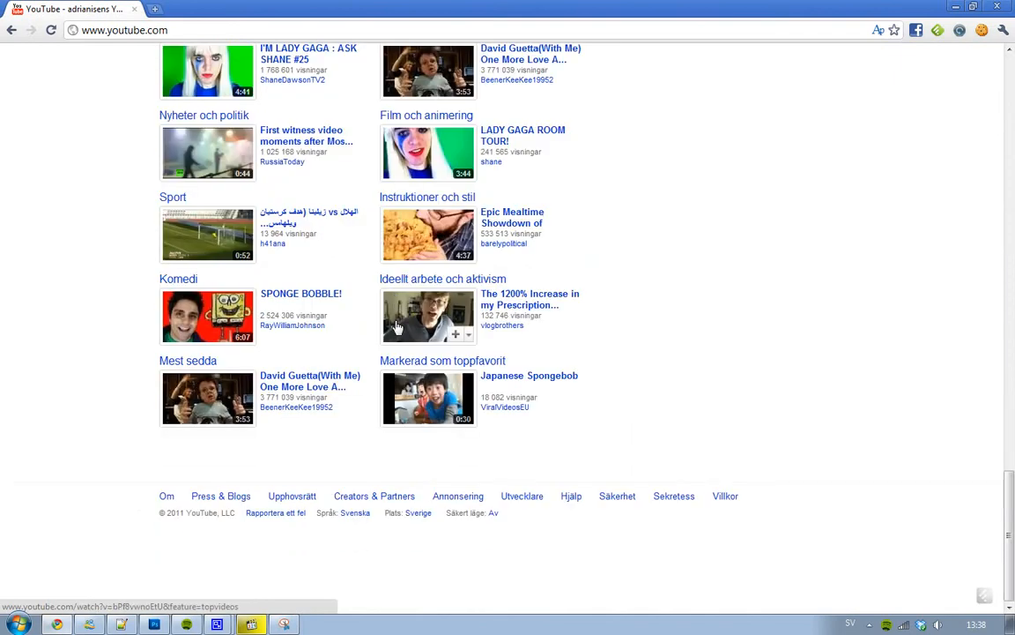
{"action": "scroll", "scroll_direction": "up", "scroll_amount": 3}
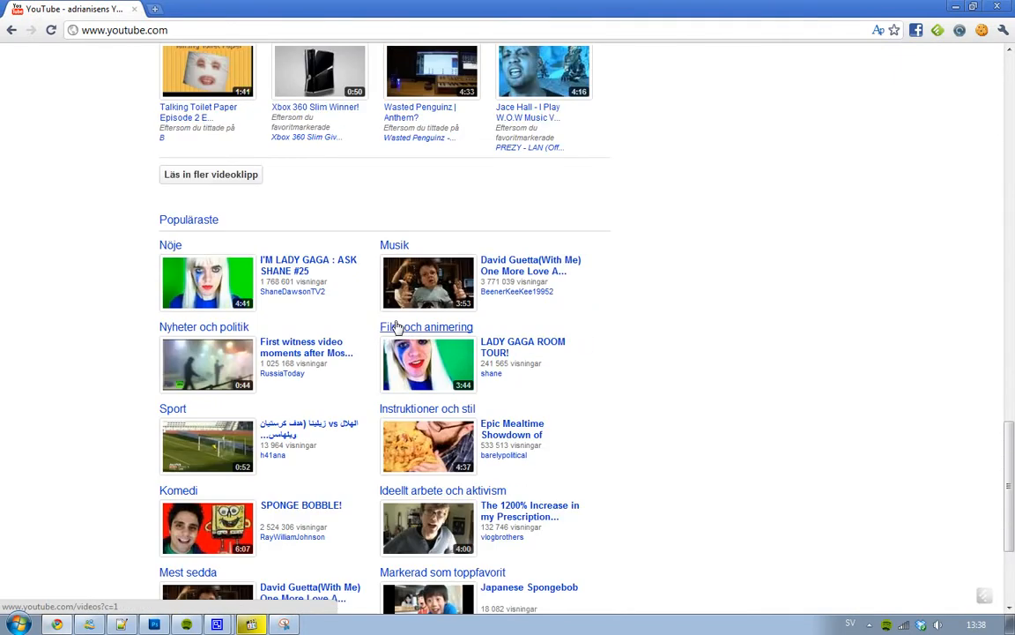
{"action": "scroll", "scroll_direction": "down", "scroll_amount": 3}
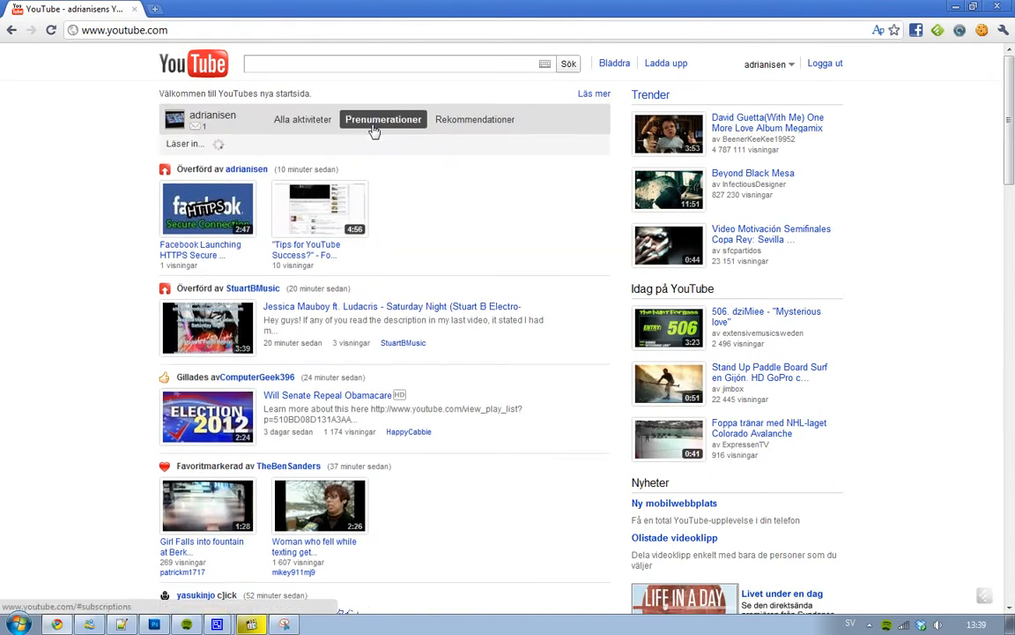
- Scroll down and back through the loaded subscriptions feed
{"action": "scroll", "scroll_direction": "down", "scroll_amount": 3}
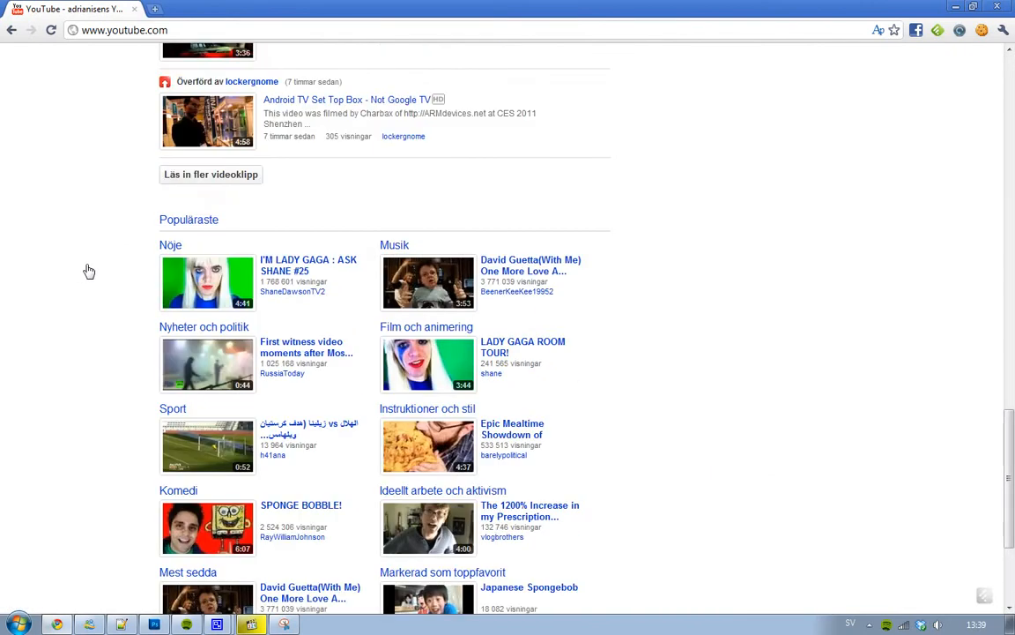
{"action": "scroll", "scroll_direction": "down", "scroll_amount": 3}
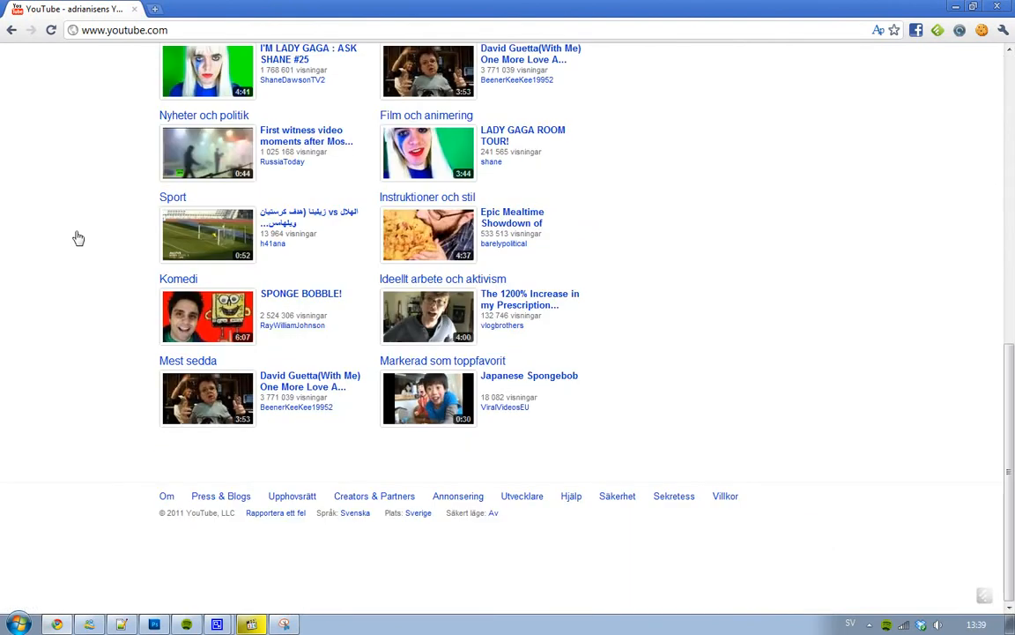
{"action": "scroll", "scroll_direction": "up", "scroll_amount": 3}
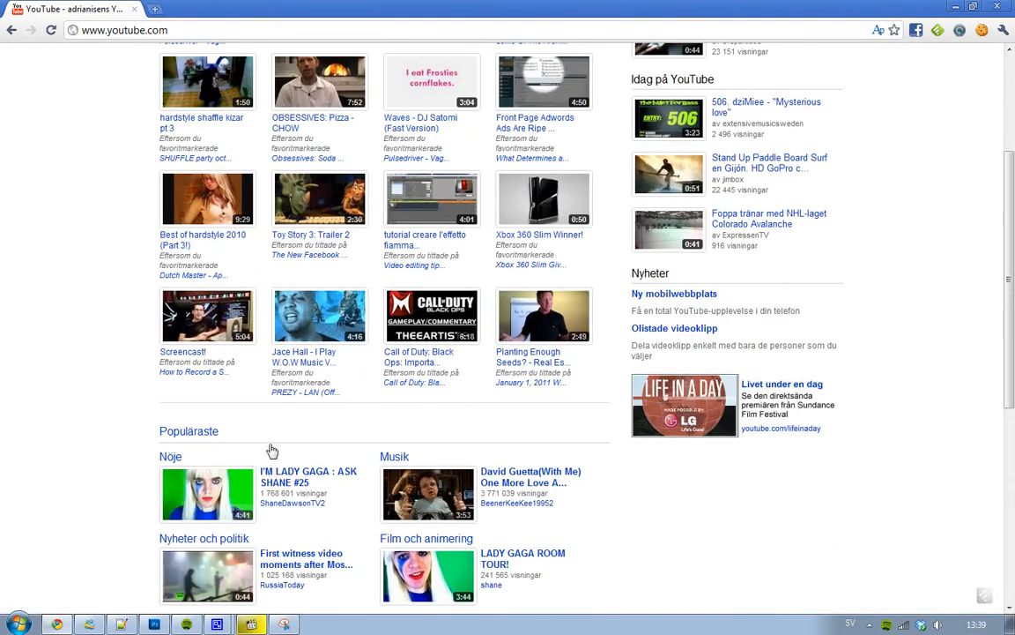
{"action": "scroll", "scroll_direction": "down", "scroll_amount": 3}
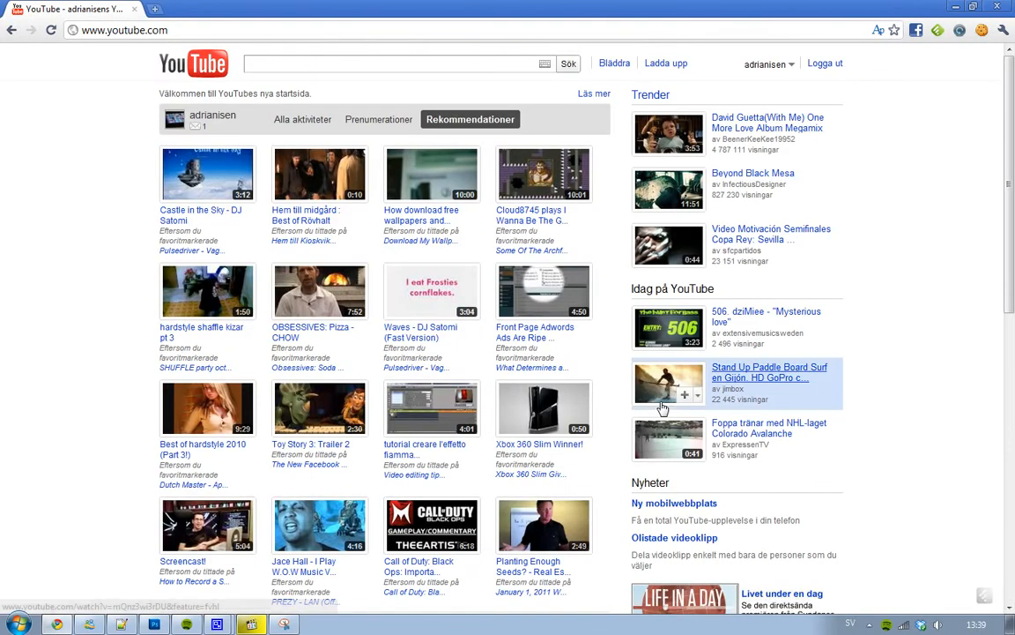
{"action": "mouse_move", "coordinate": [632, 447]}
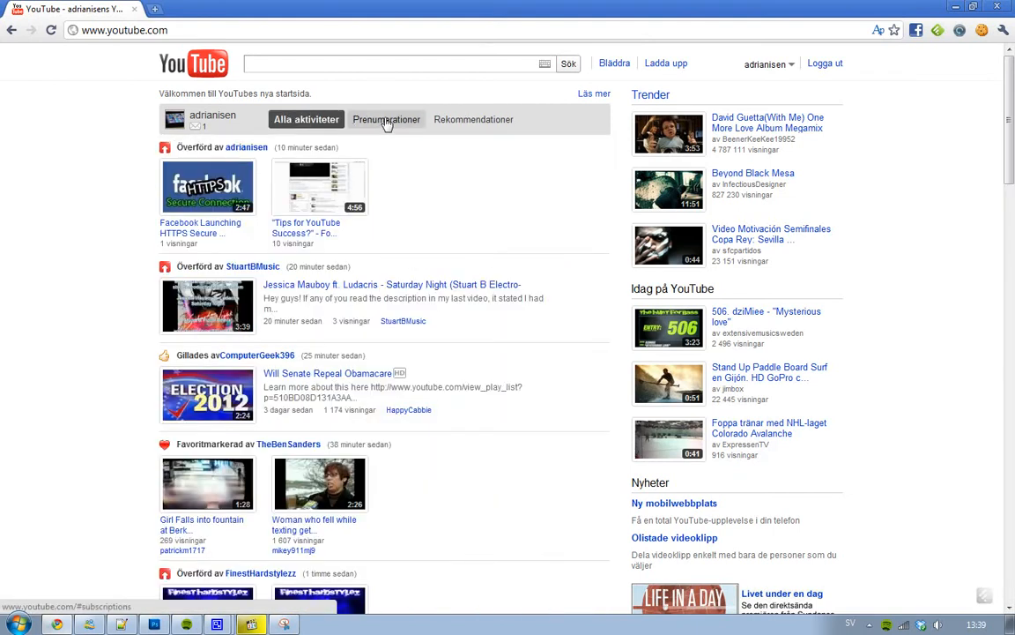
{"action": "scroll", "scroll_direction": "down", "scroll_amount": 3}
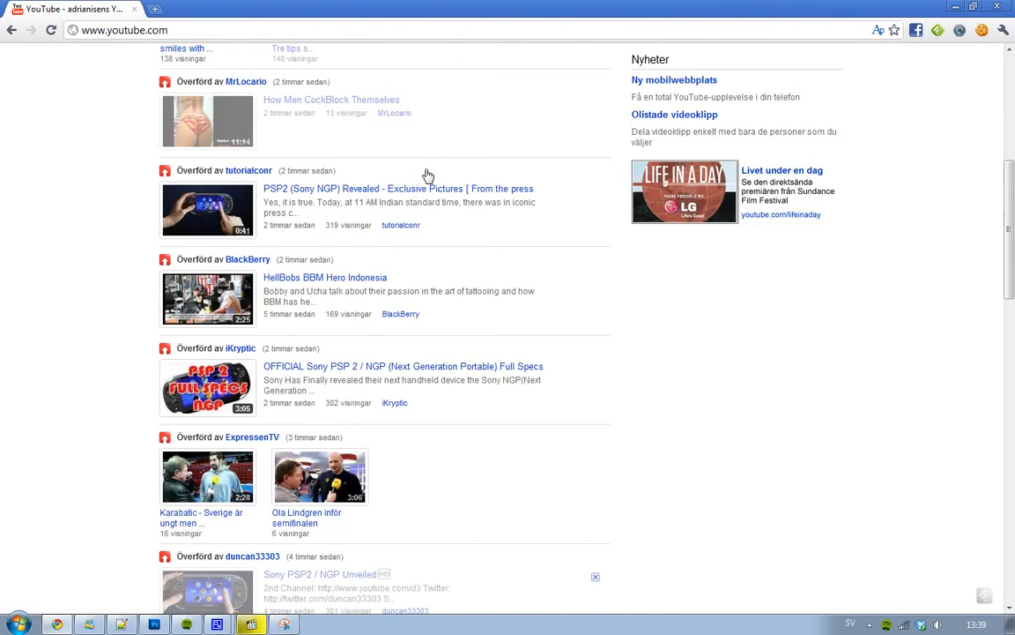
{"action": "scroll", "scroll_direction": "down", "scroll_amount": 3}
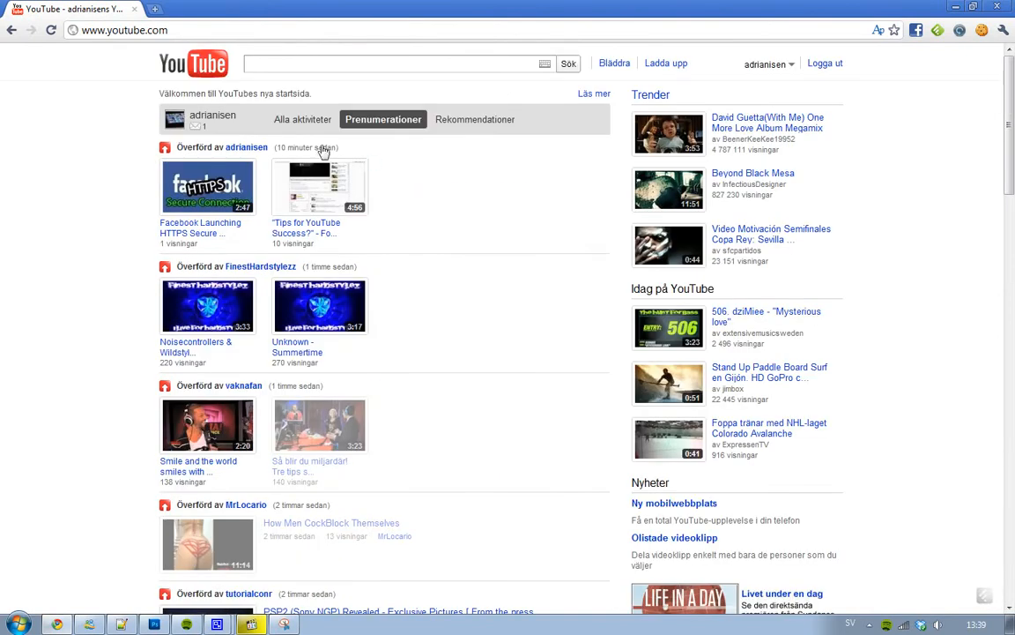
{"action": "left_click", "coordinate": [306, 119]}
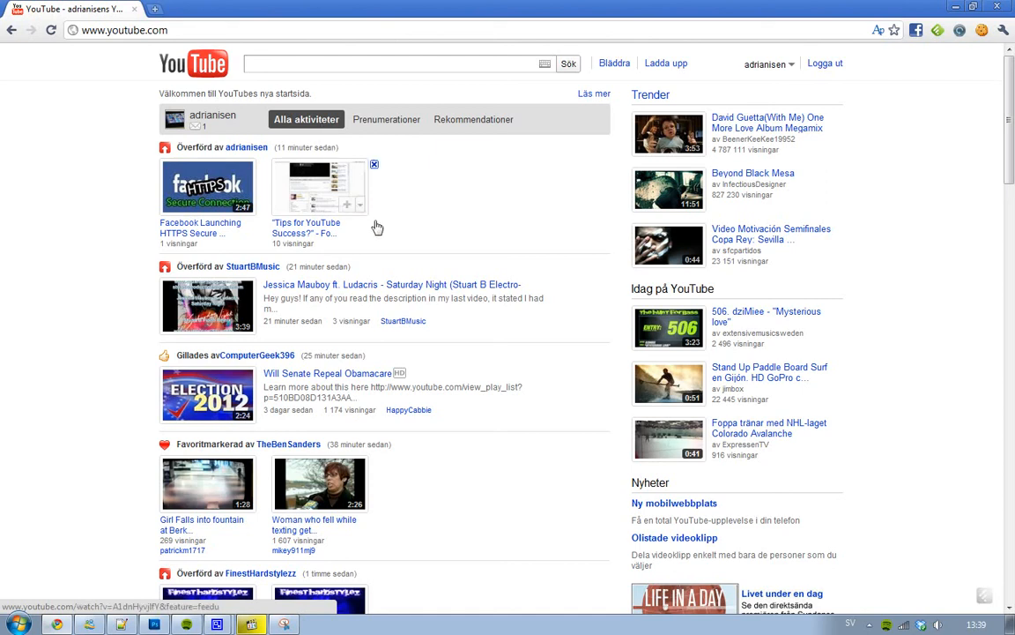
- Show the Rekommendationer feed of suggested videos again after briefly scrolling
{"action": "scroll", "scroll_direction": "down", "scroll_amount": 3}
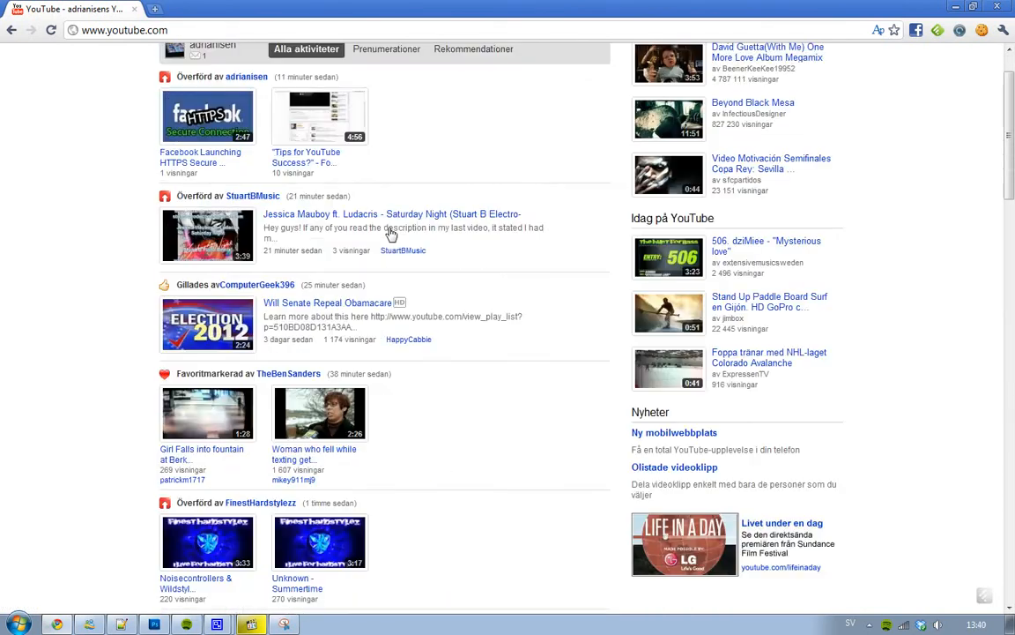
{"action": "scroll", "scroll_direction": "up", "scroll_amount": 3}
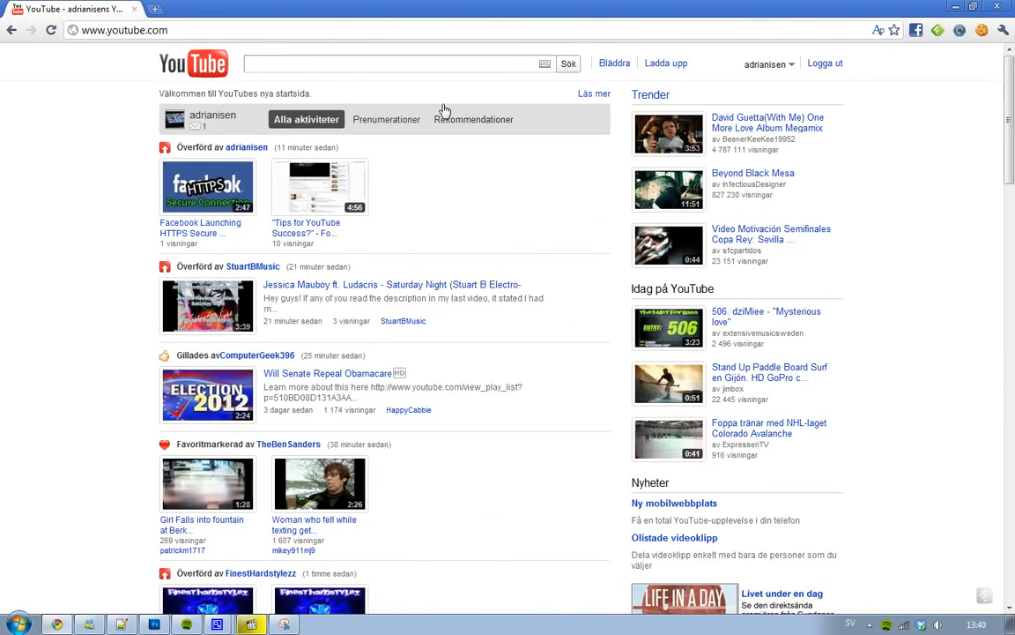
{"action": "left_click", "coordinate": [474, 119]}
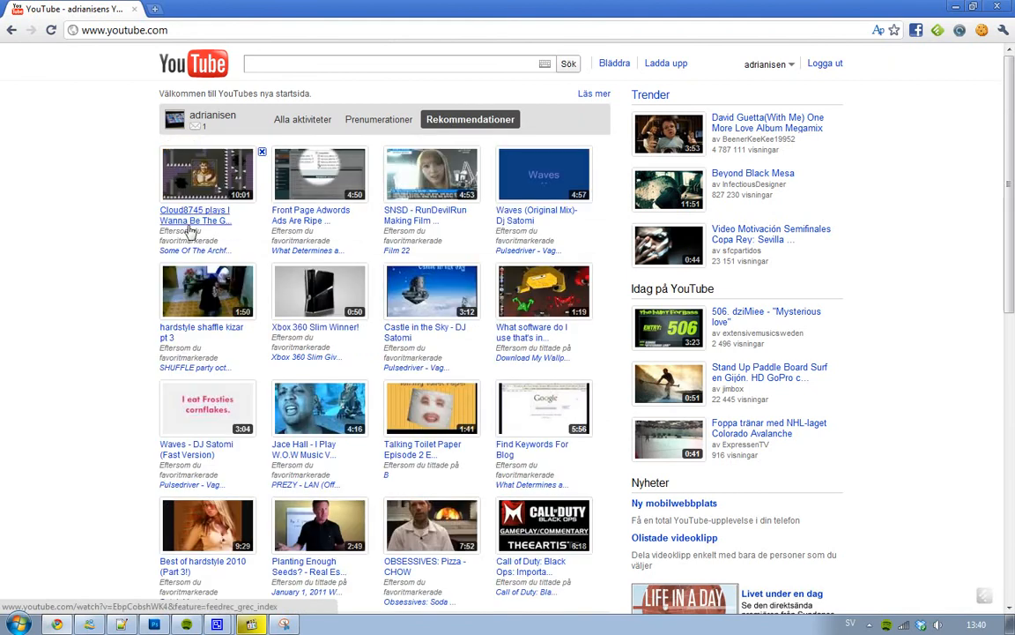